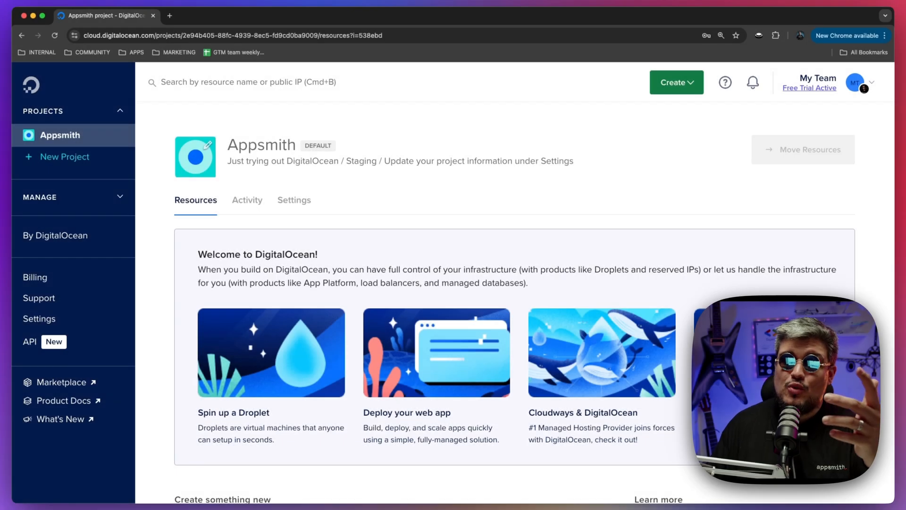
{"action": "mouse_move", "coordinate": [471, 103]}
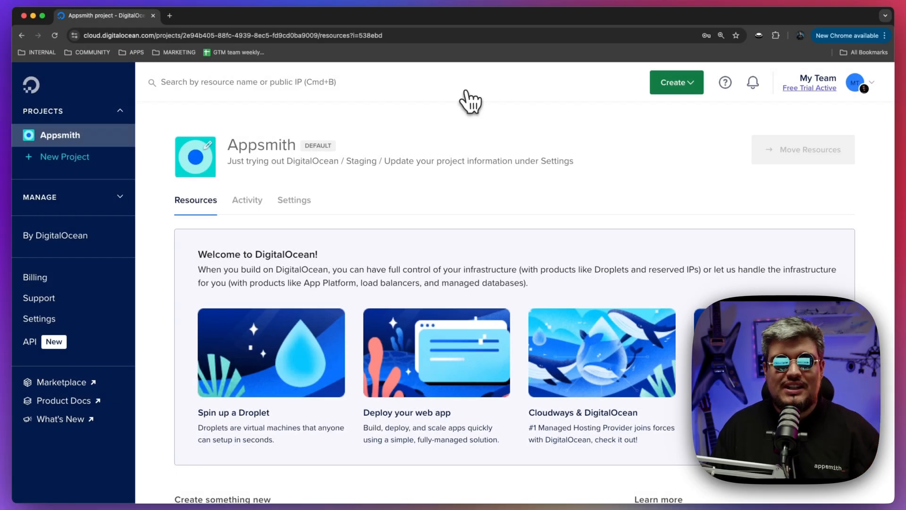
Start creating a new Droplet from the Create menu.
{"action": "left_click", "coordinate": [676, 82]}
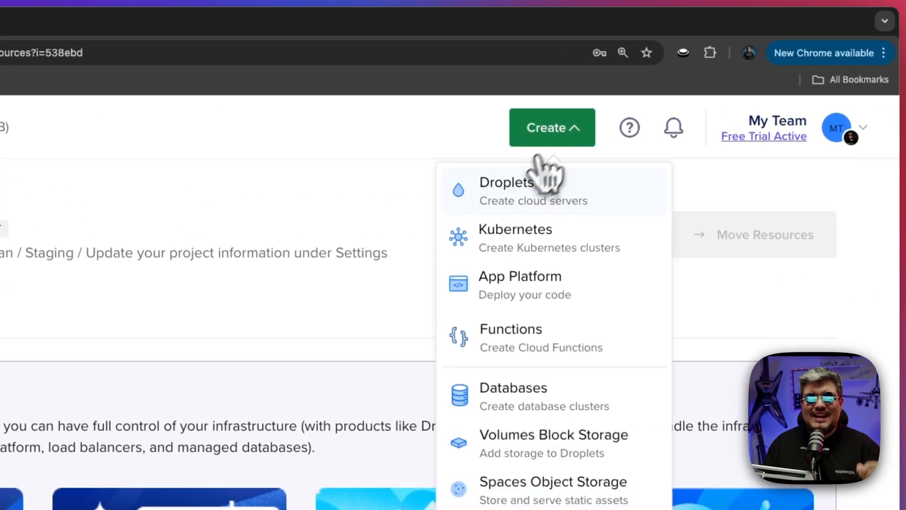
{"action": "left_click", "coordinate": [506, 191]}
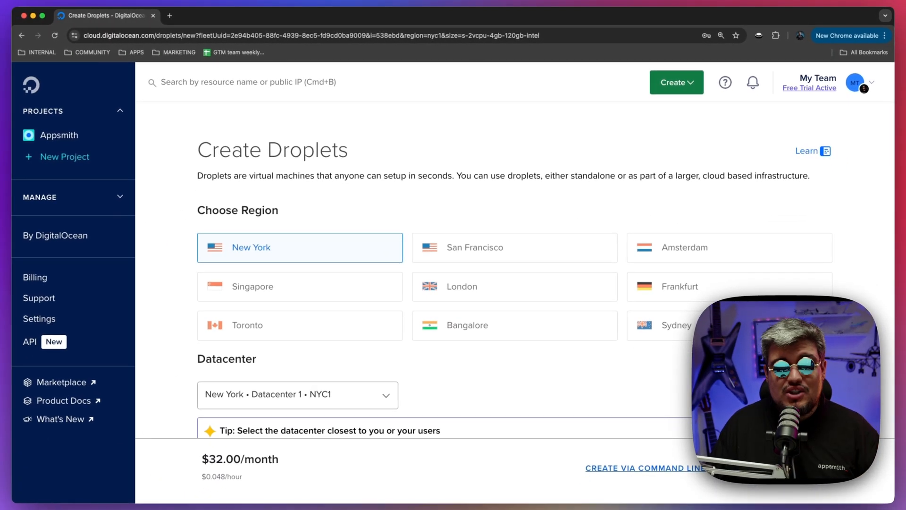
{"action": "scroll", "scroll_direction": "down", "scroll_amount": 3}
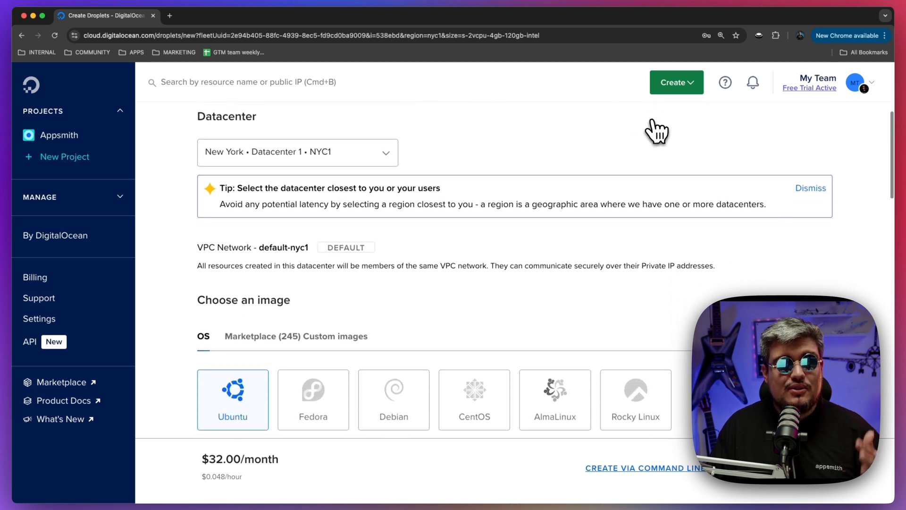
Keep the New York region with the NYC1 datacenter.
{"action": "left_click", "coordinate": [297, 152]}
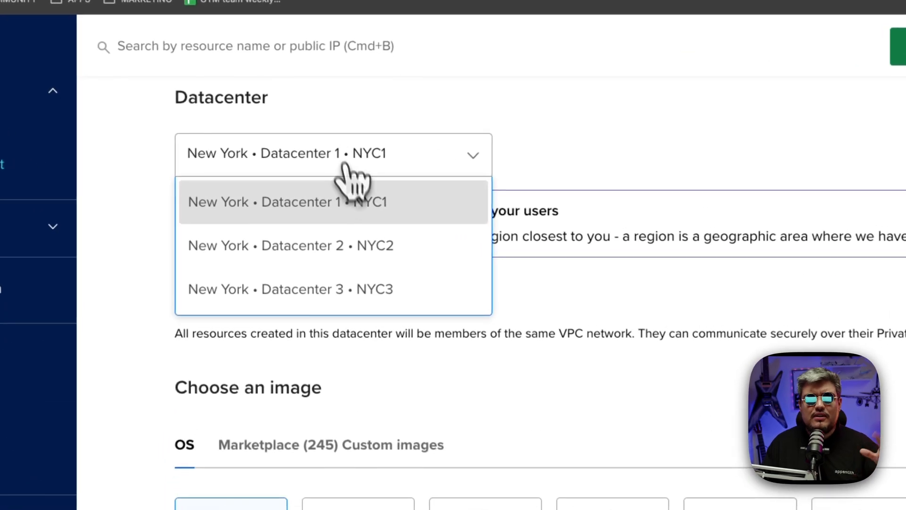
{"action": "left_click", "coordinate": [286, 202]}
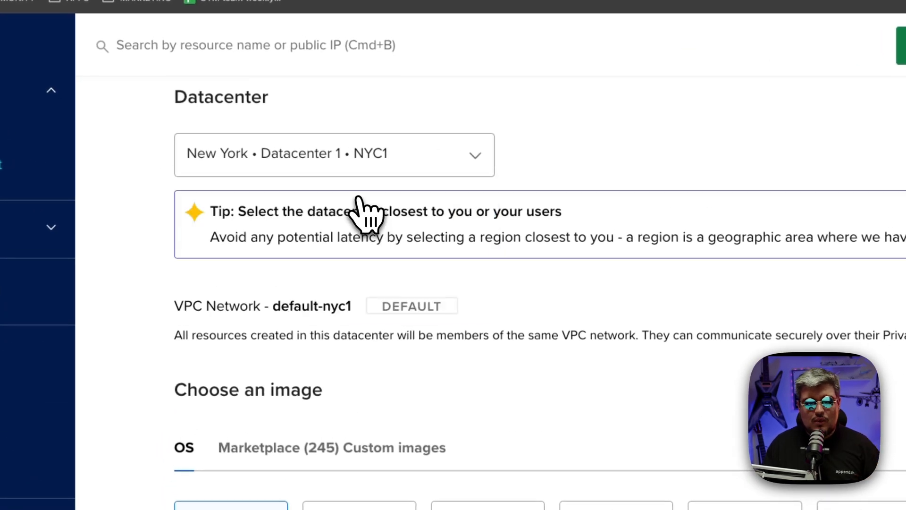
{"action": "scroll", "scroll_direction": "down", "scroll_amount": 3}
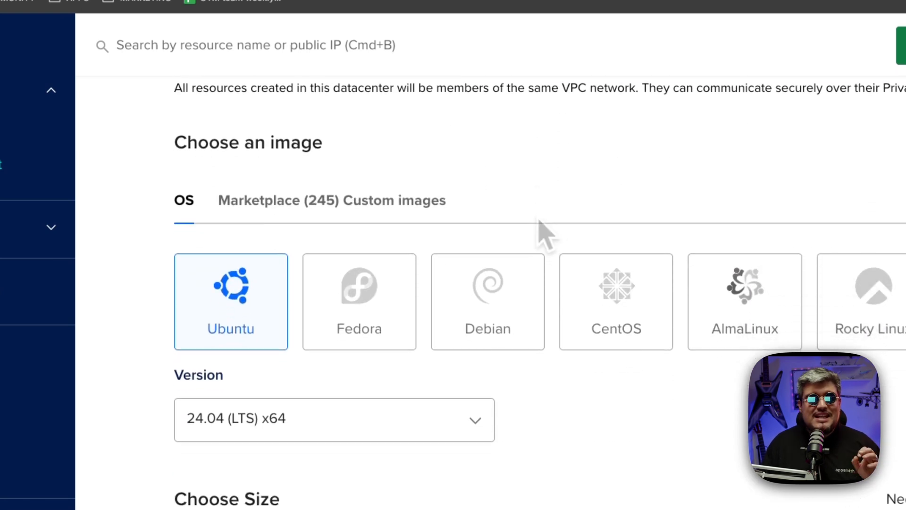
Search the Marketplace for 'appsmith' and choose the Appsmith 1.7 on Ubuntu 20.04 image.
{"action": "left_click", "coordinate": [258, 200]}
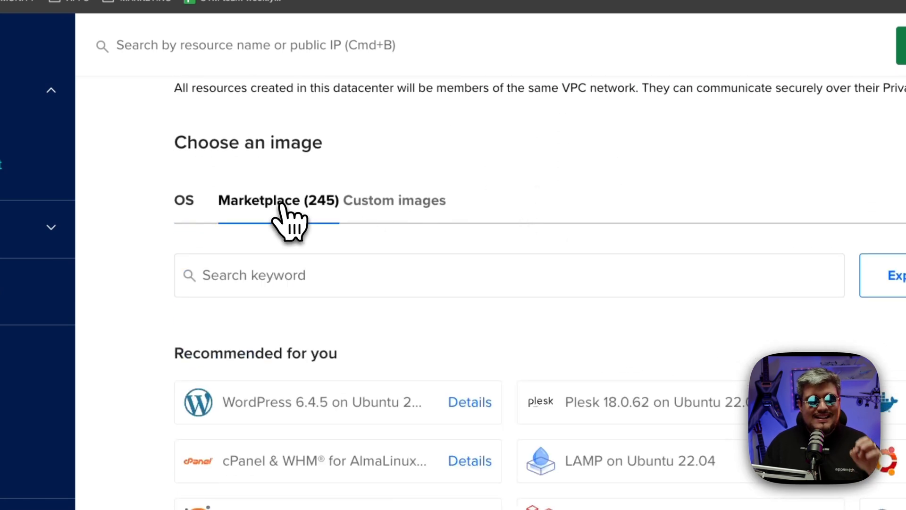
{"action": "type", "text": "a"}
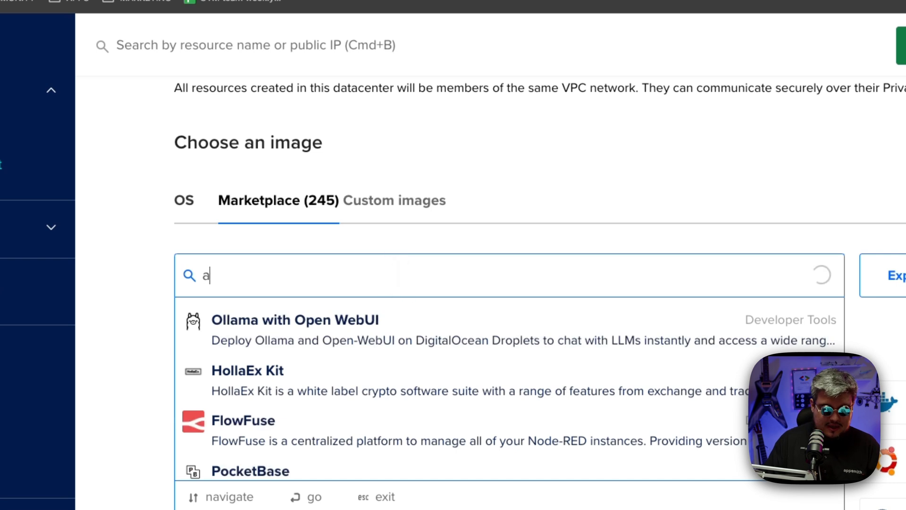
{"action": "type", "text": "ppsmith"}
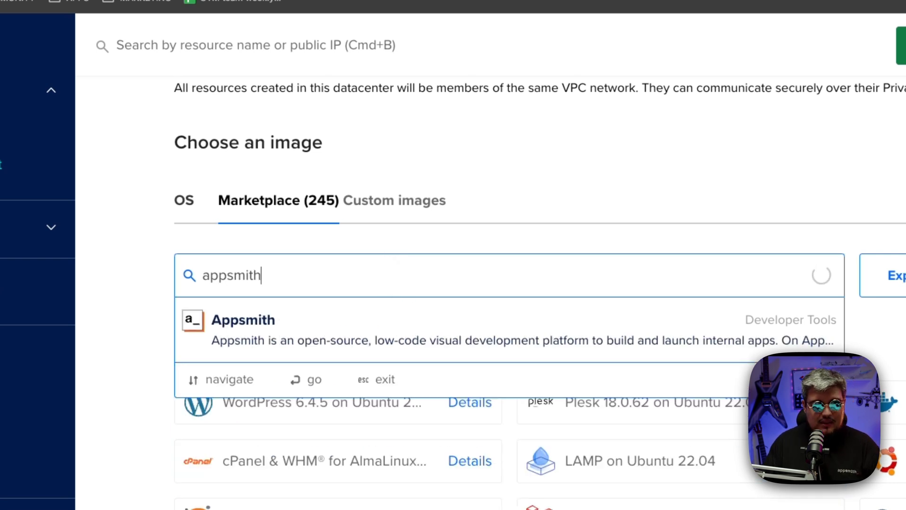
{"action": "left_click", "coordinate": [243, 329]}
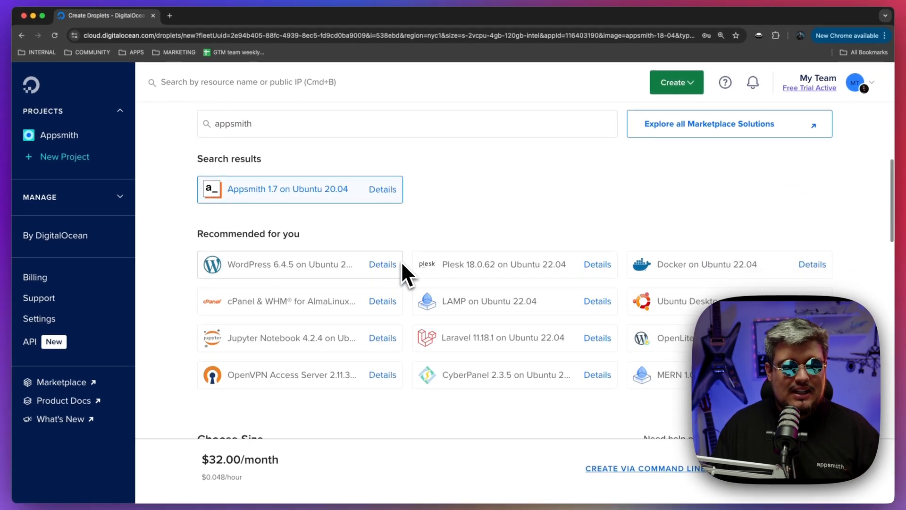
{"action": "scroll", "scroll_direction": "down", "scroll_amount": 3}
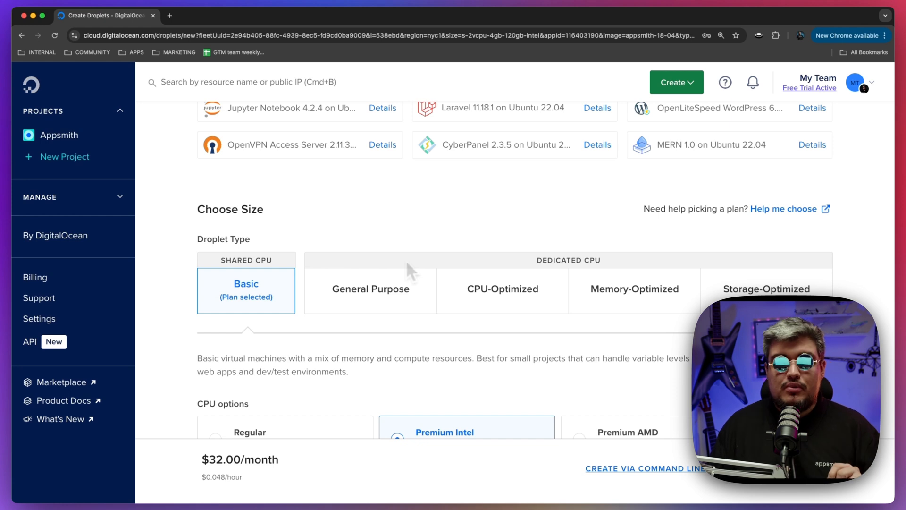
Glance at General Purpose plans, then keep the Basic Premium Intel $32/month plan.
{"action": "left_click", "coordinate": [370, 289]}
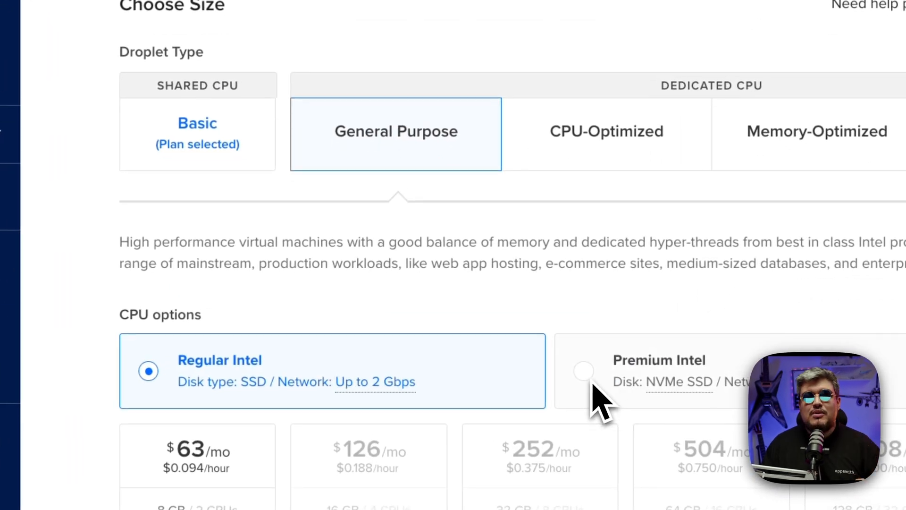
{"action": "left_click", "coordinate": [198, 133]}
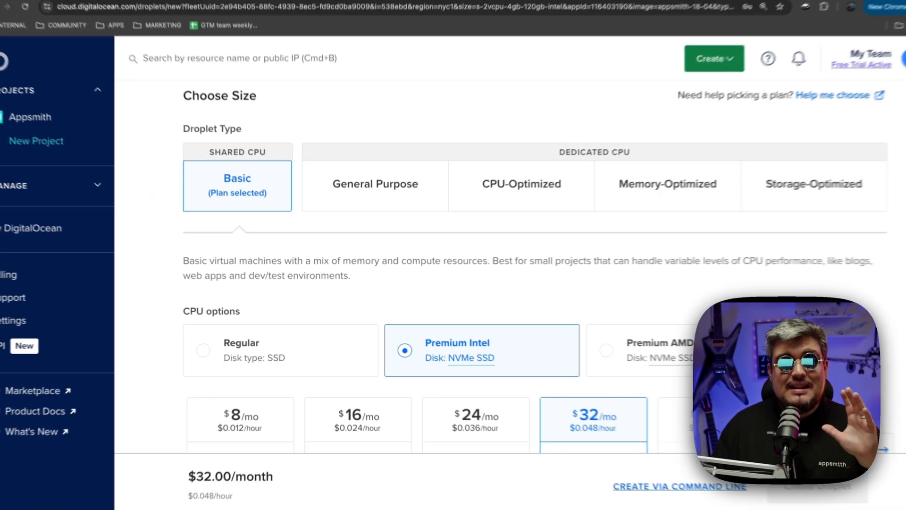
{"action": "scroll", "scroll_direction": "down", "scroll_amount": 3}
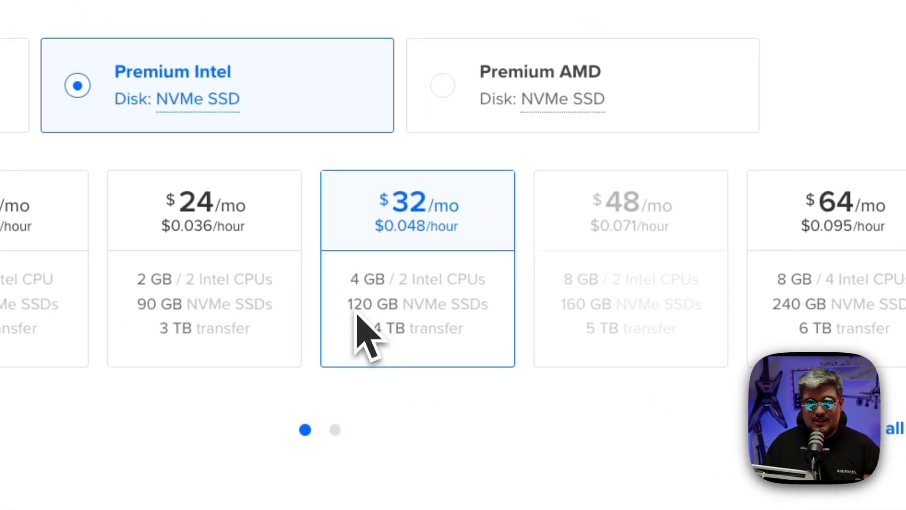
{"action": "mouse_move", "coordinate": [362, 332]}
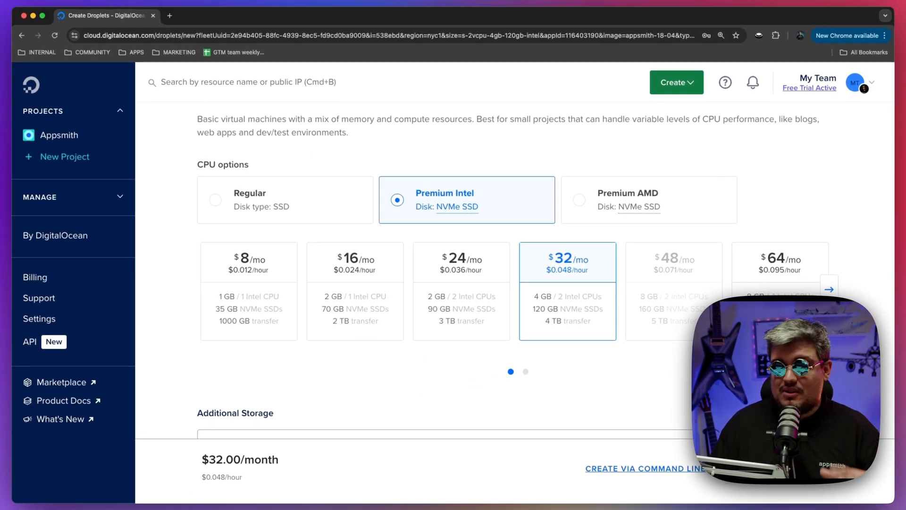
Enable daily automated backups and set a root password for the Droplet.
{"action": "scroll", "scroll_direction": "down", "scroll_amount": 3}
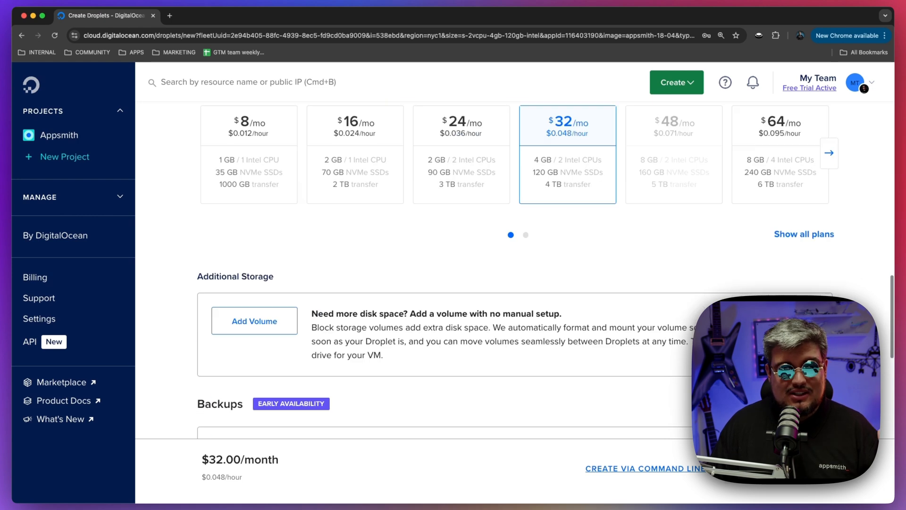
{"action": "scroll", "scroll_direction": "down", "scroll_amount": 3}
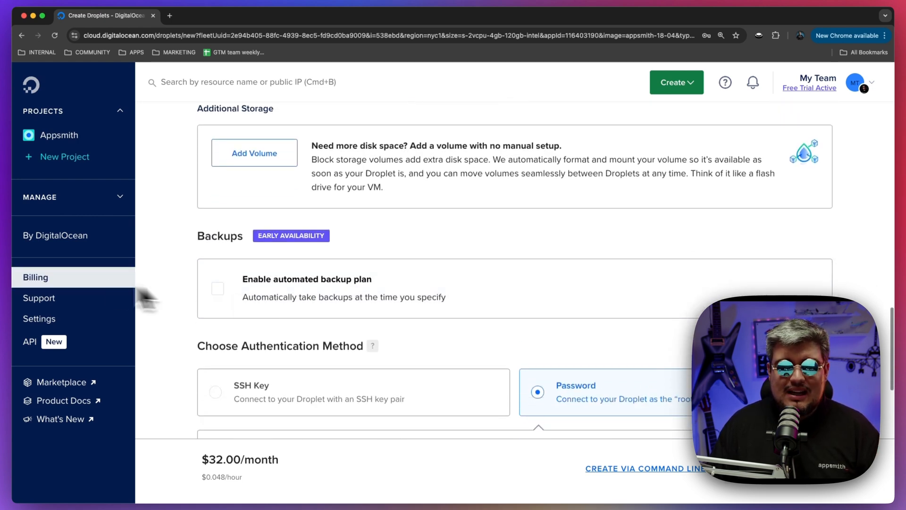
{"action": "left_click", "coordinate": [217, 288]}
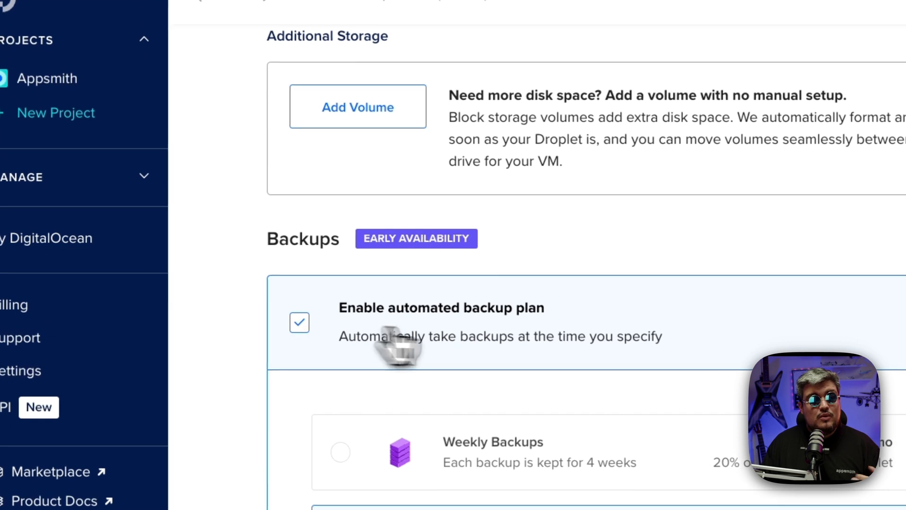
{"action": "scroll", "scroll_direction": "down", "scroll_amount": 3}
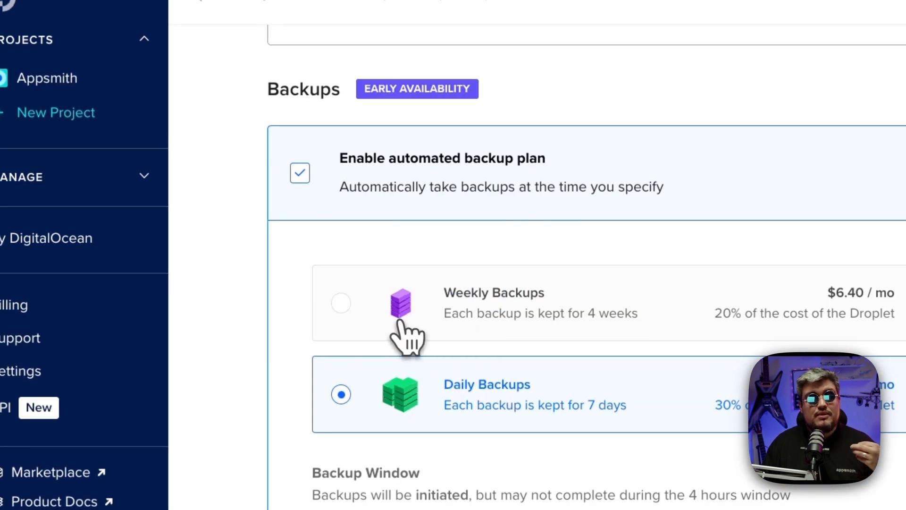
{"action": "mouse_move", "coordinate": [300, 173]}
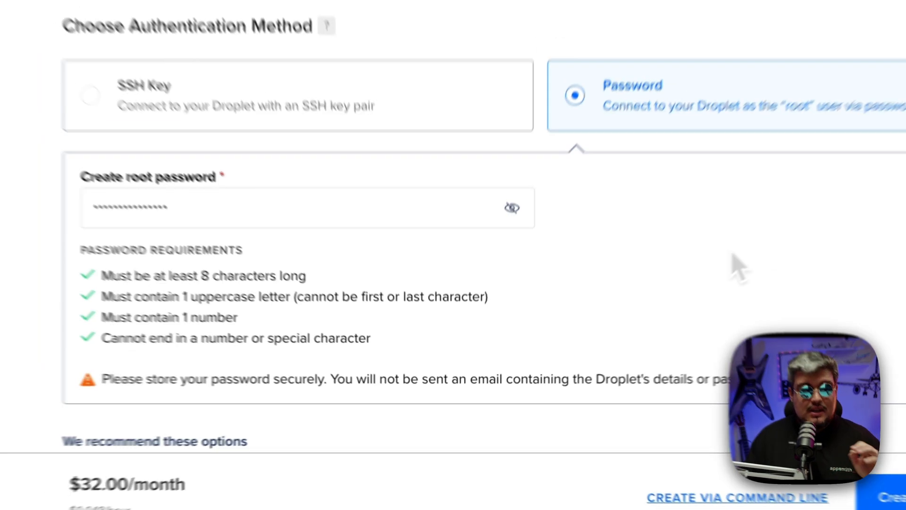
{"action": "scroll", "scroll_direction": "down", "scroll_amount": 3}
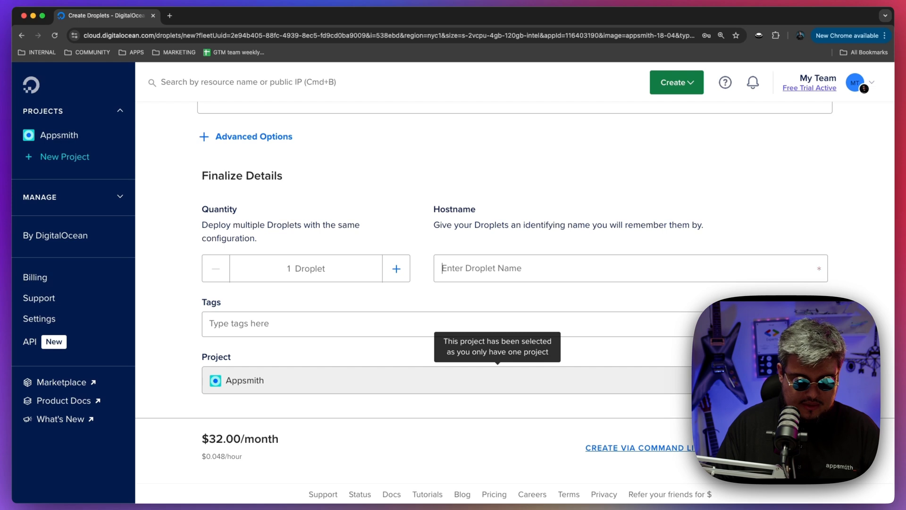
Name the Droplet's hostname appsmith-on-digital-ocean.
{"action": "type", "text": "appsmith-on-"}
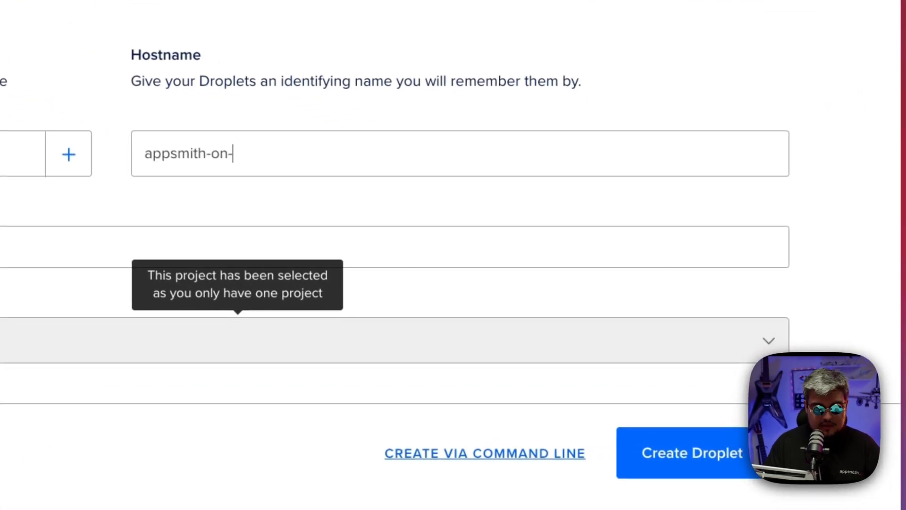
{"action": "type", "text": "digital-ocean"}
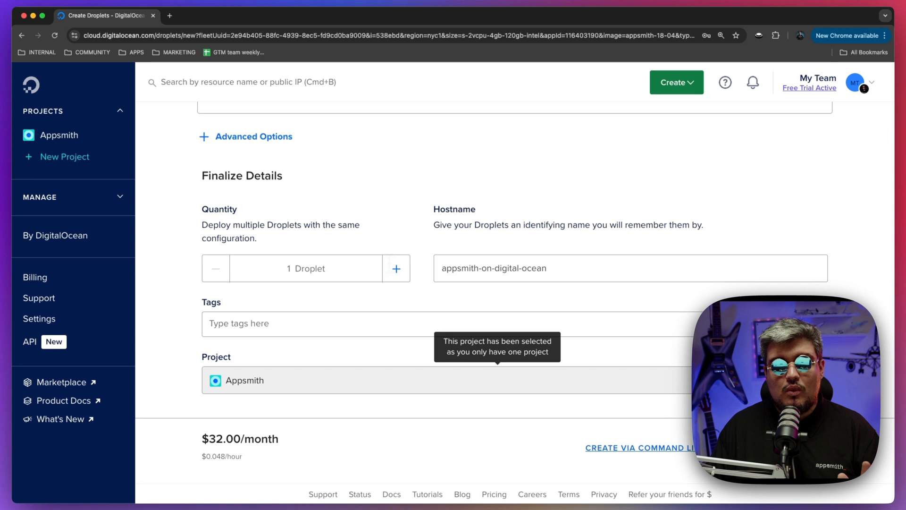
{"action": "scroll", "scroll_direction": "down", "scroll_amount": 3}
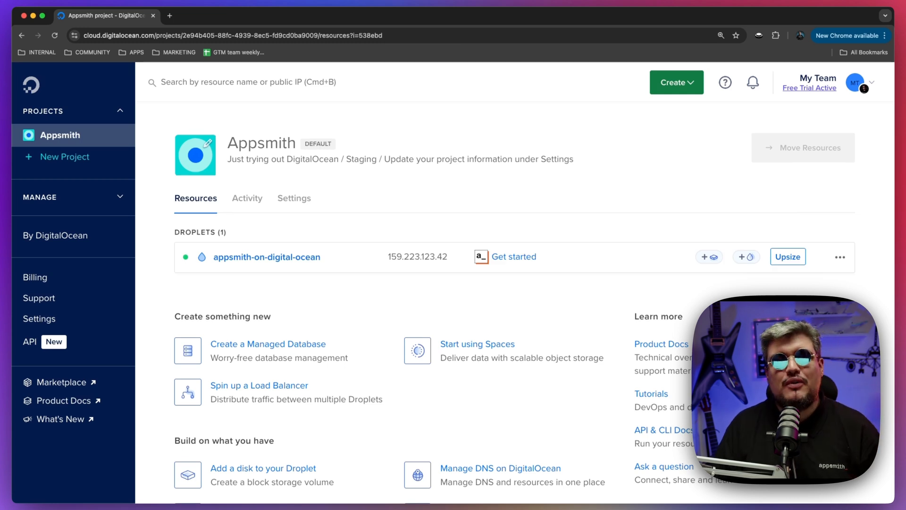
View the appsmith-on-digital-ocean Droplet's details, IPv4 159.223.123.42.
{"action": "left_click", "coordinate": [266, 256]}
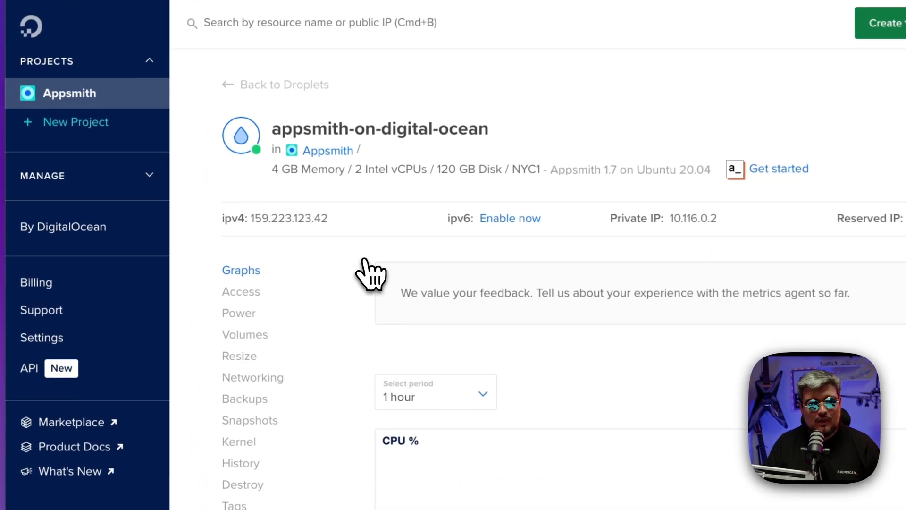
{"action": "mouse_move", "coordinate": [349, 232]}
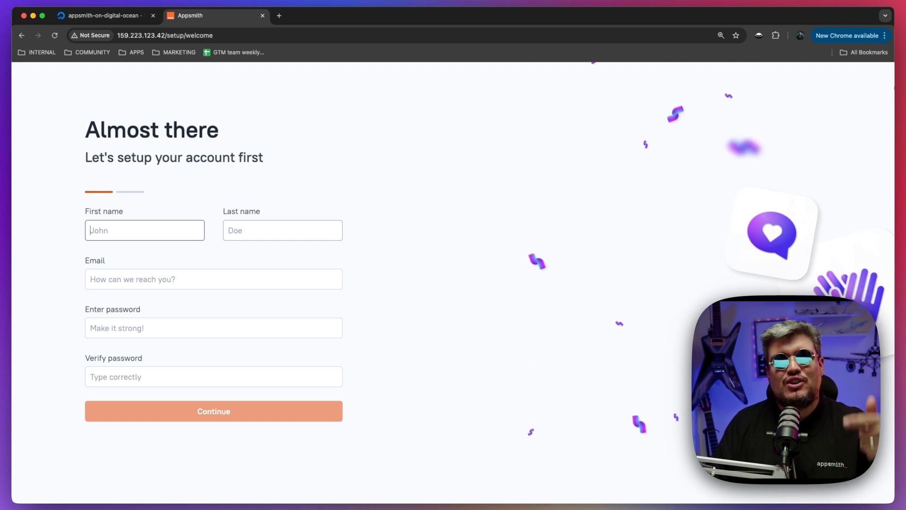
{"action": "mouse_move", "coordinate": [258, 125]}
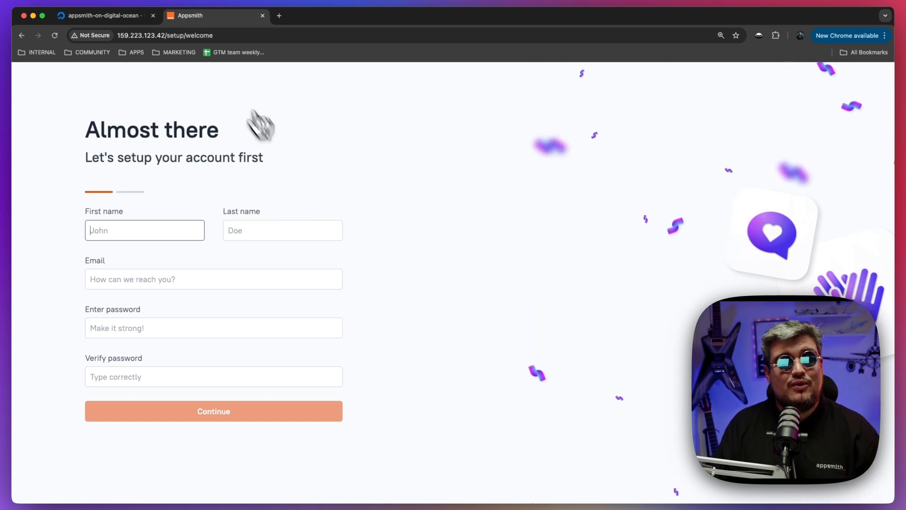
{"action": "left_click", "coordinate": [98, 16]}
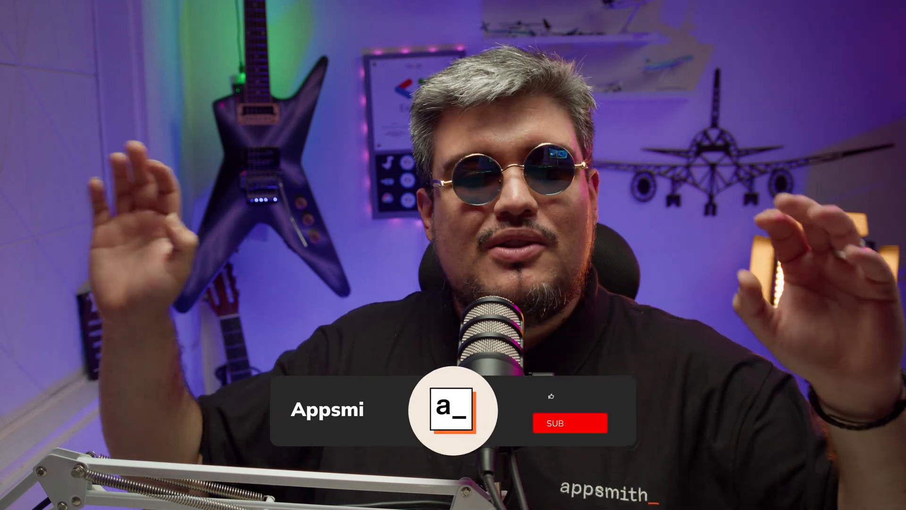
{"action": "left_click", "coordinate": [569, 423]}
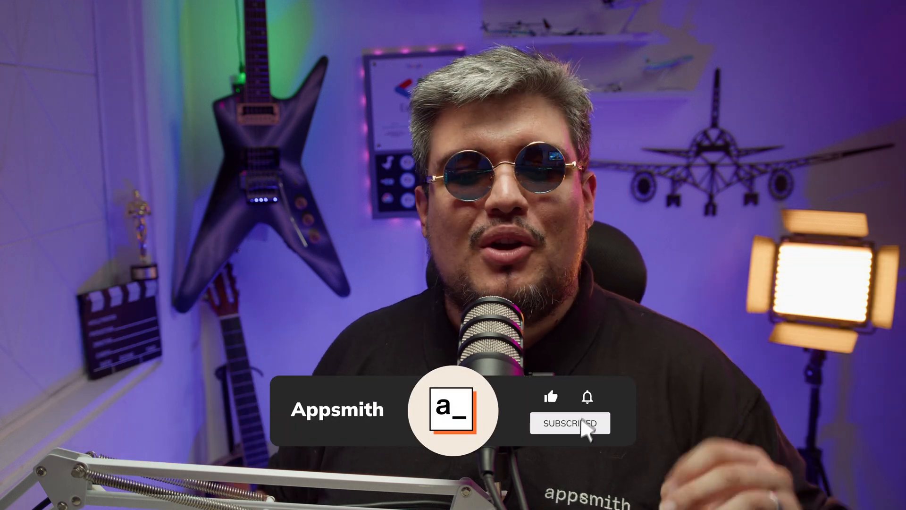